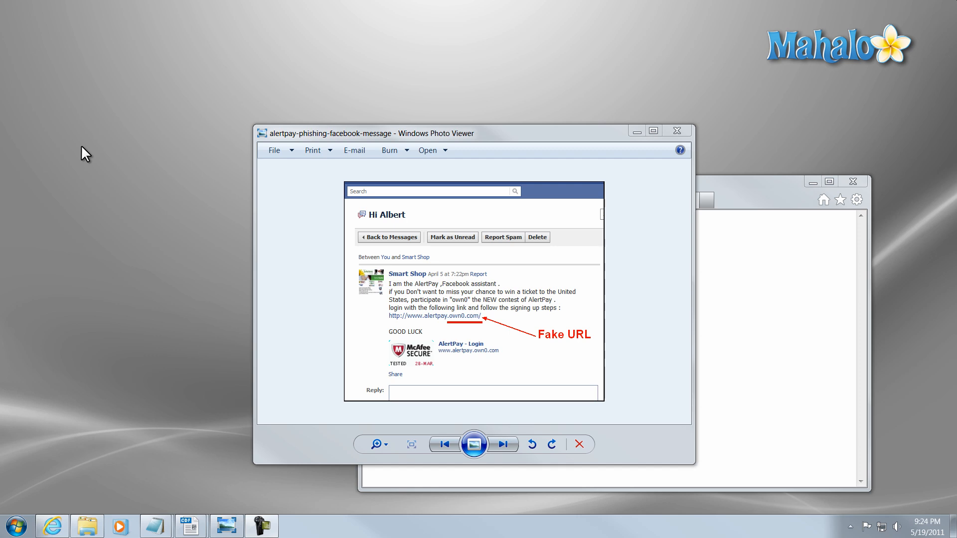
mouse_move(324, 217)
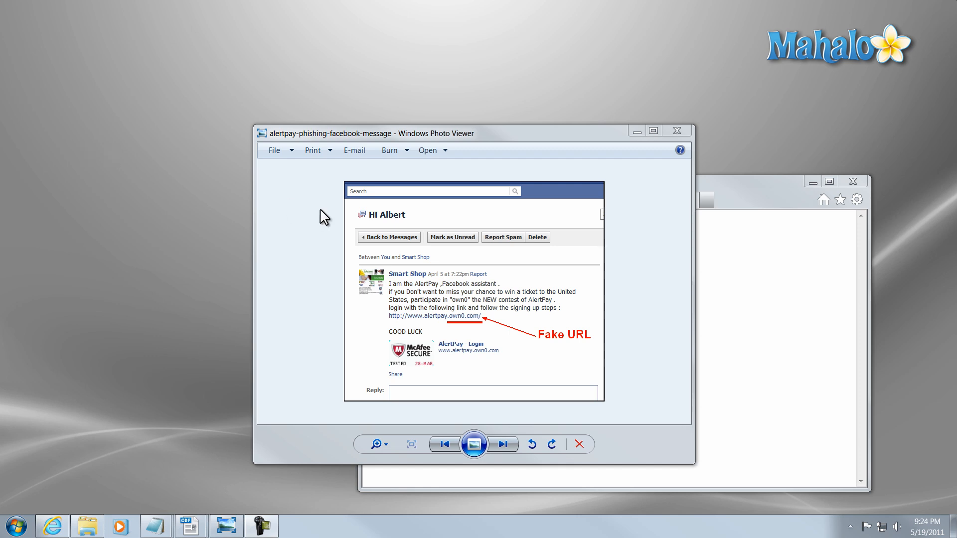
mouse_move(338, 206)
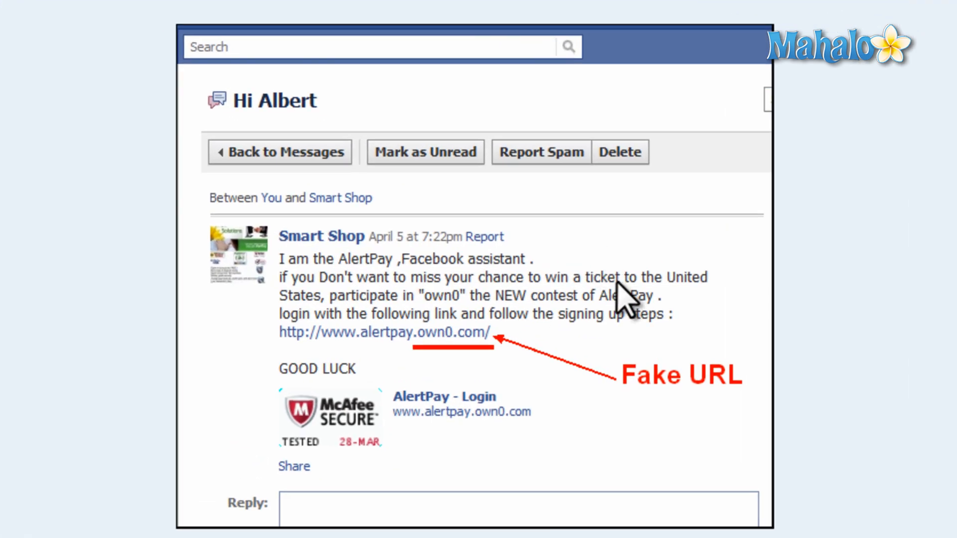
mouse_move(308, 451)
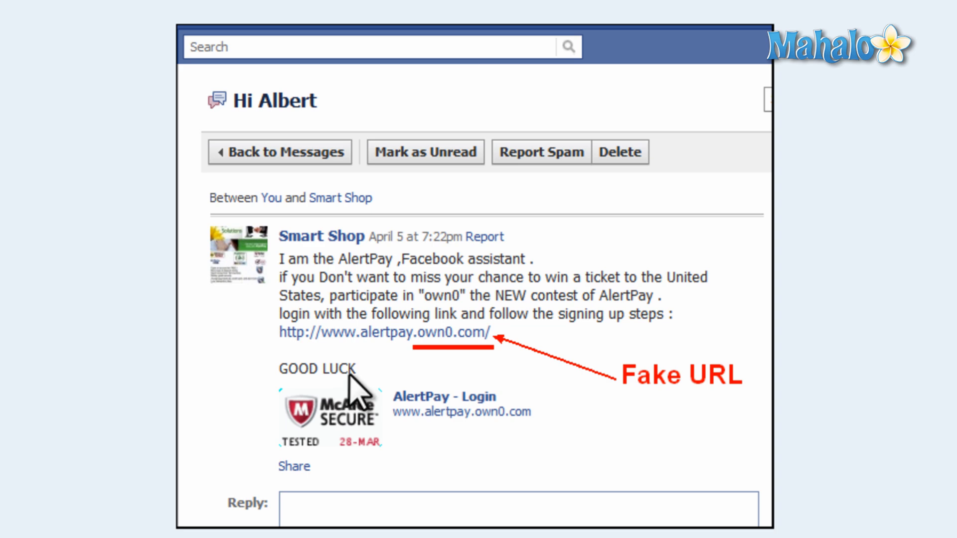
mouse_move(420, 360)
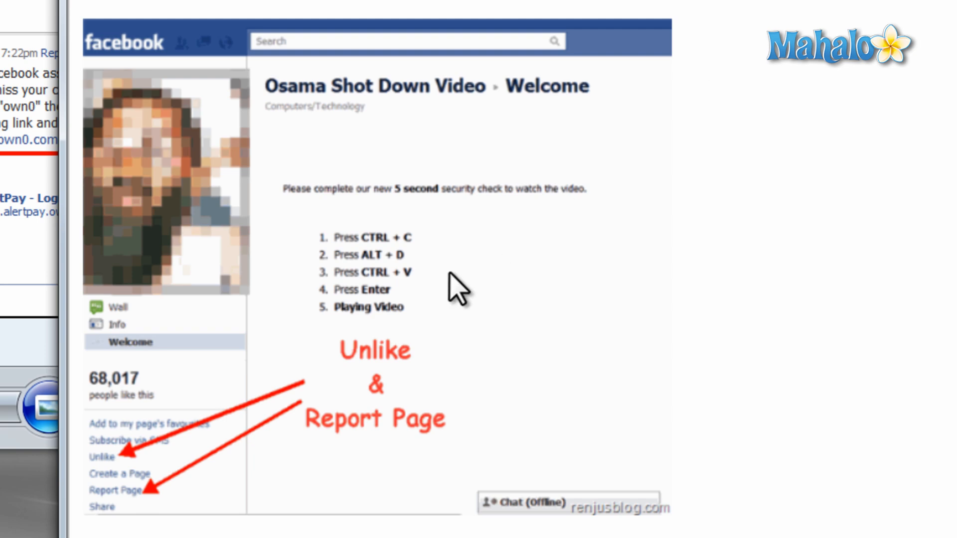
mouse_move(148, 518)
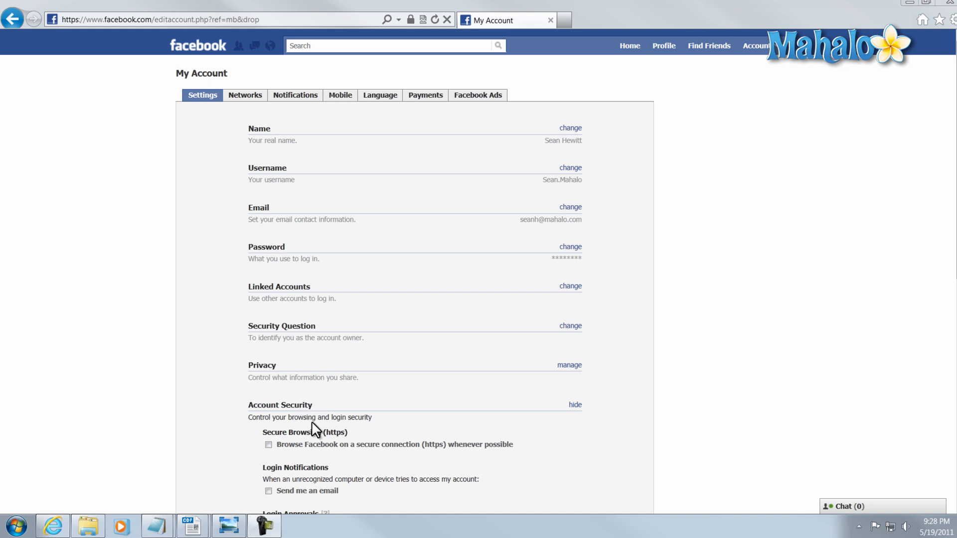
mouse_move(432, 335)
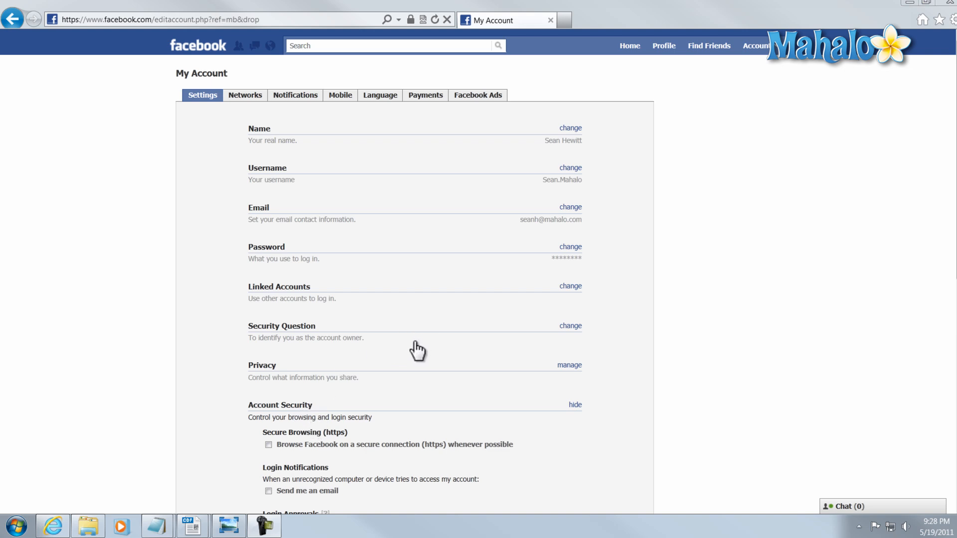
mouse_move(442, 343)
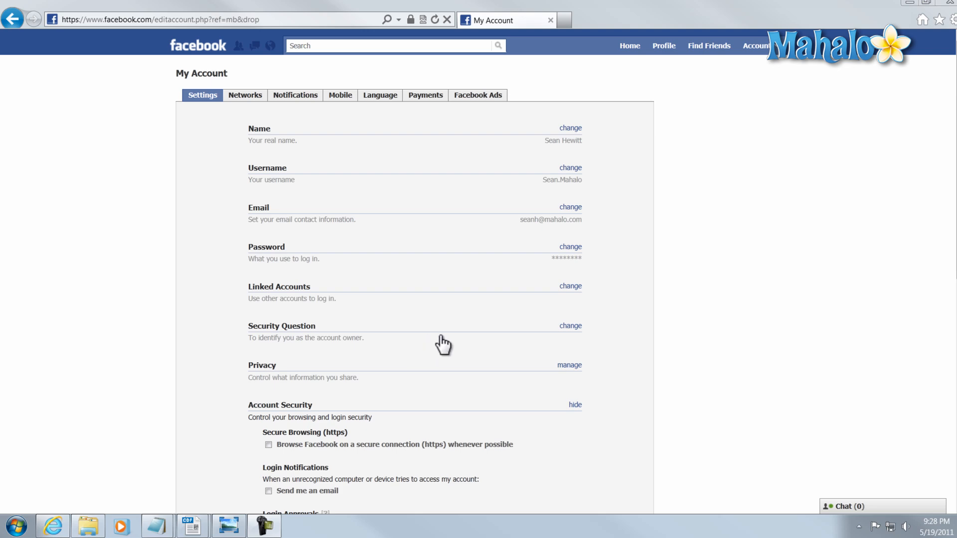
Expand the Account menu from the Facebook top bar
click(753, 44)
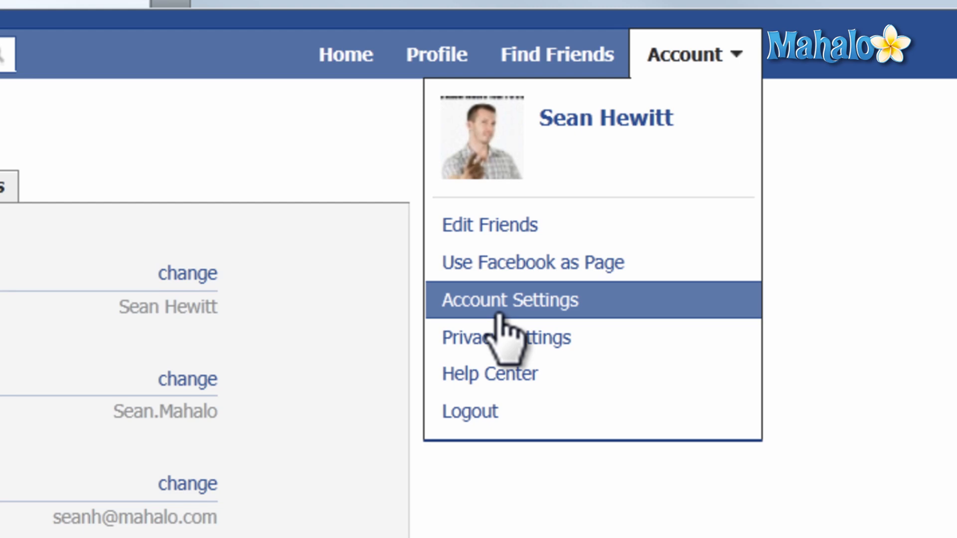
In Account Settings, enable 'Browse Facebook on a secure connection (https)' and save
click(509, 300)
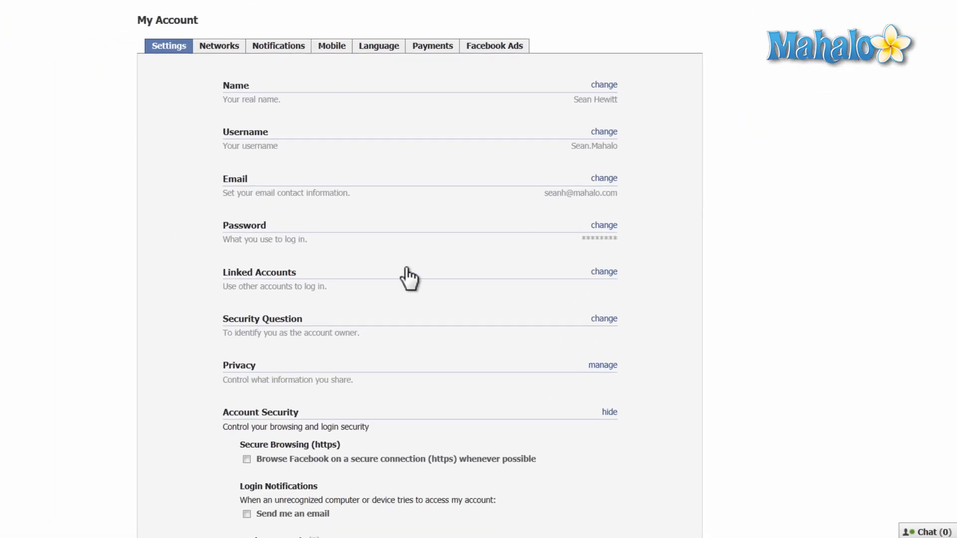
scroll(down, 3)
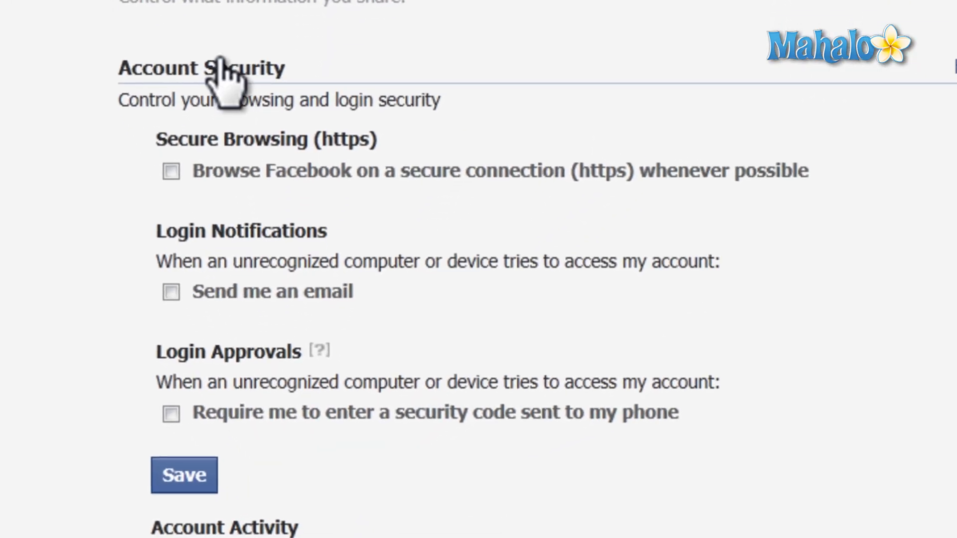
click(171, 172)
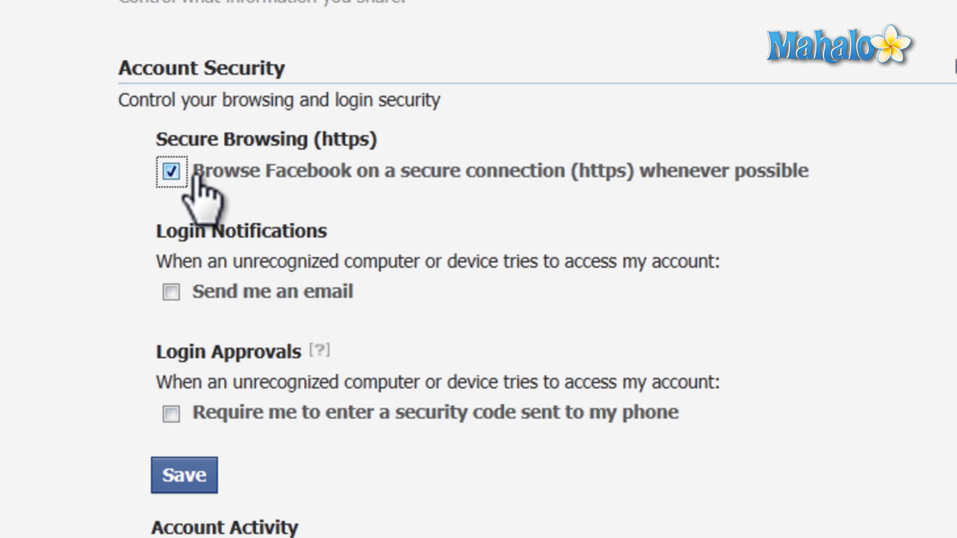
scroll(down, 3)
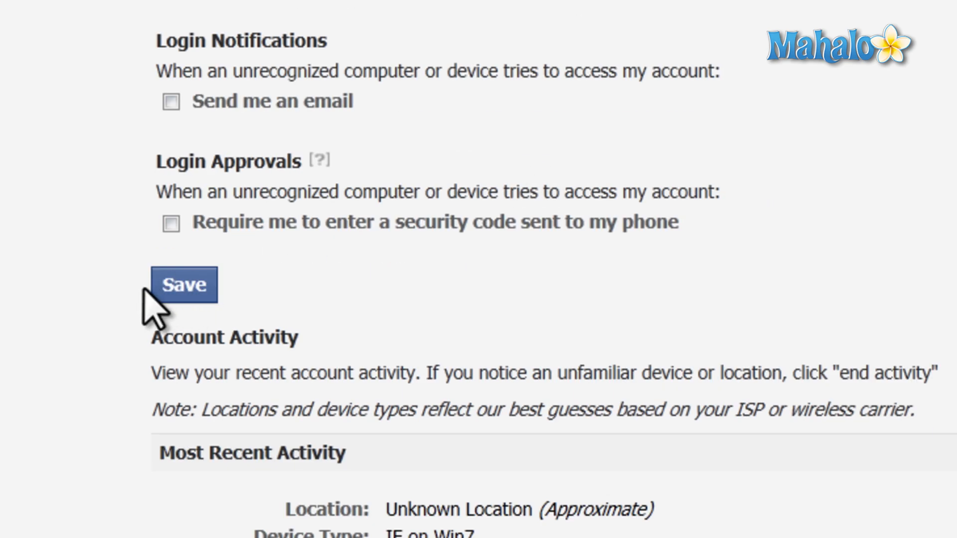
click(183, 284)
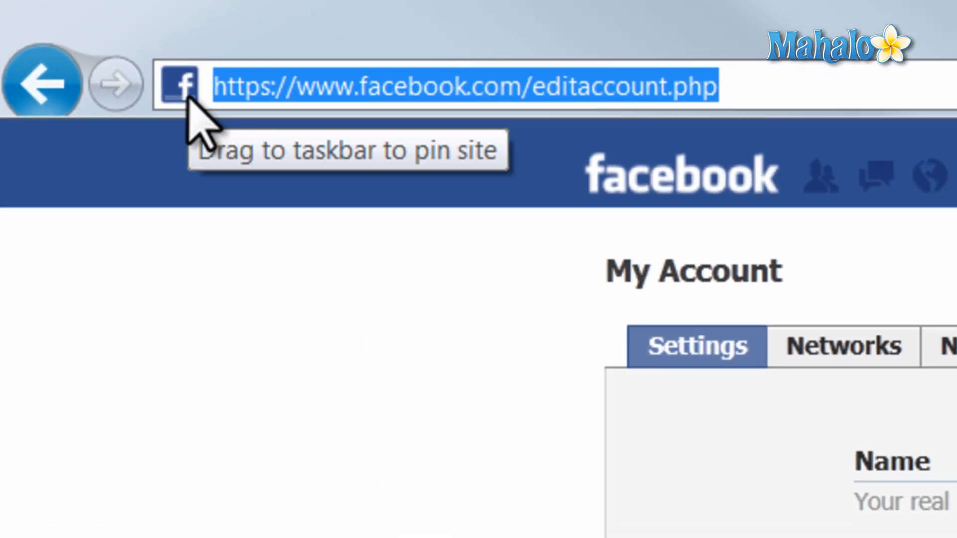
click(694, 42)
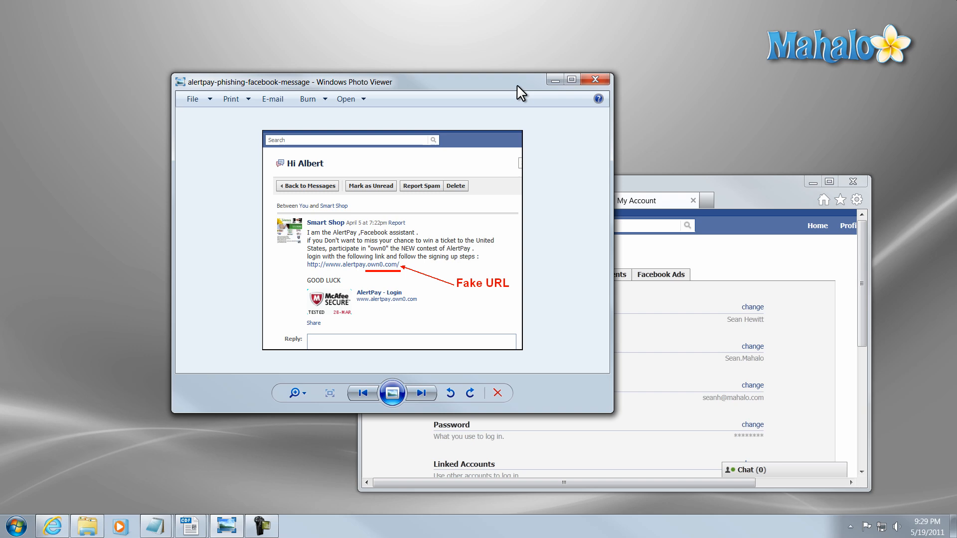
mouse_move(526, 90)
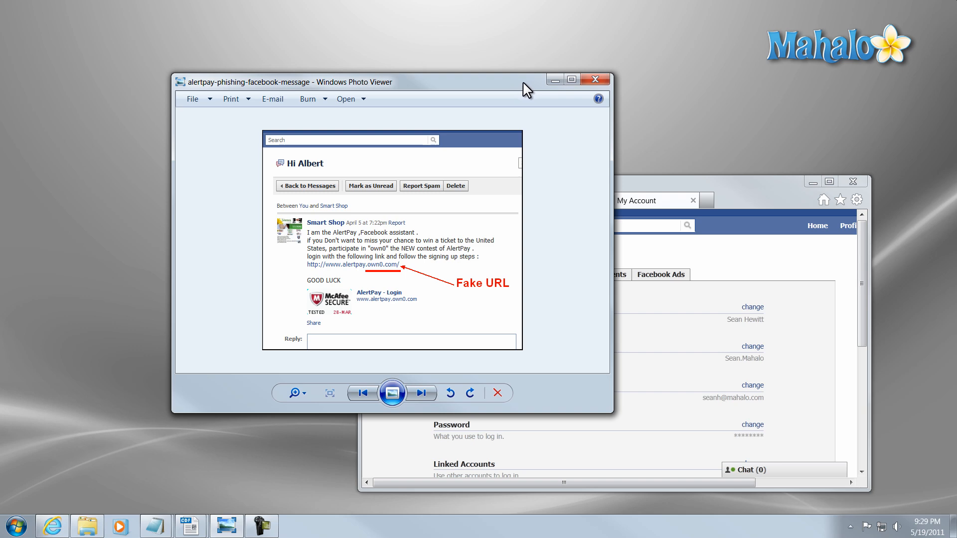